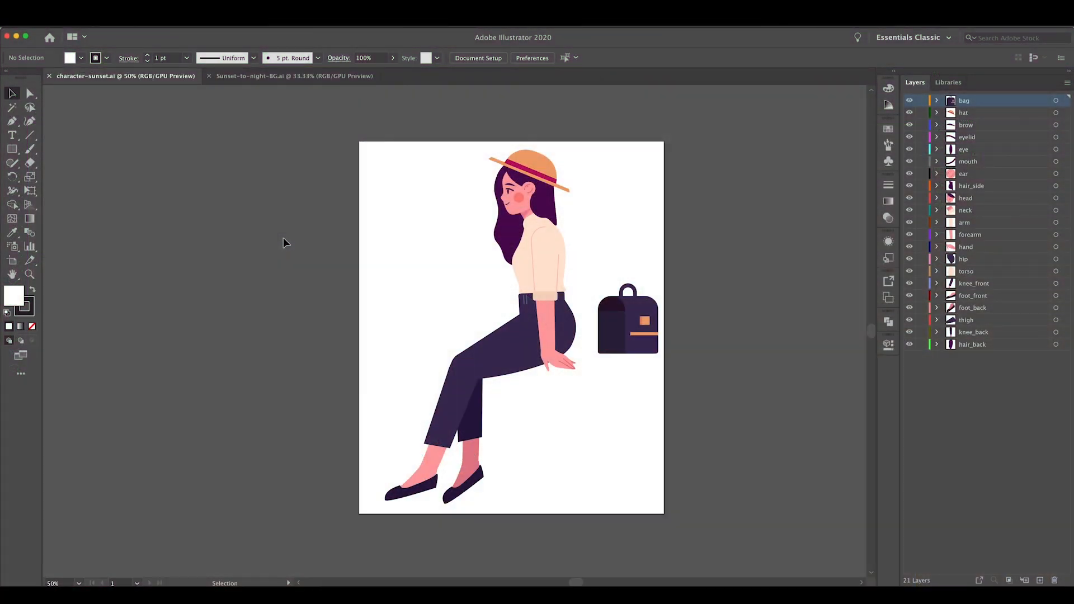
pyautogui.moveTo(443, 251)
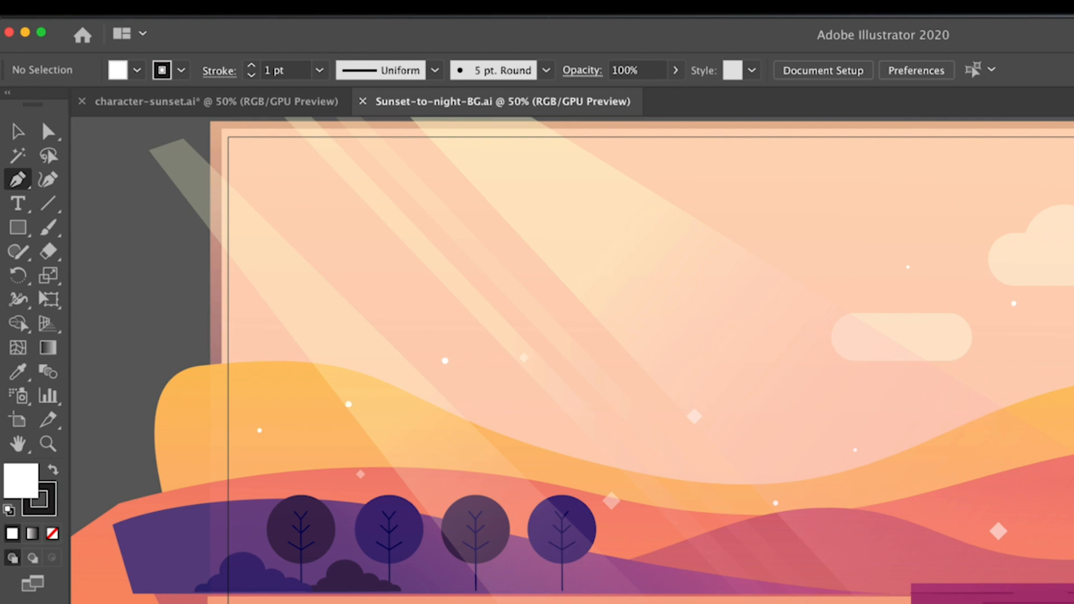
# Switch to the Sunset-to-night-BG.ai background artwork document.
pyautogui.click(150, 101)
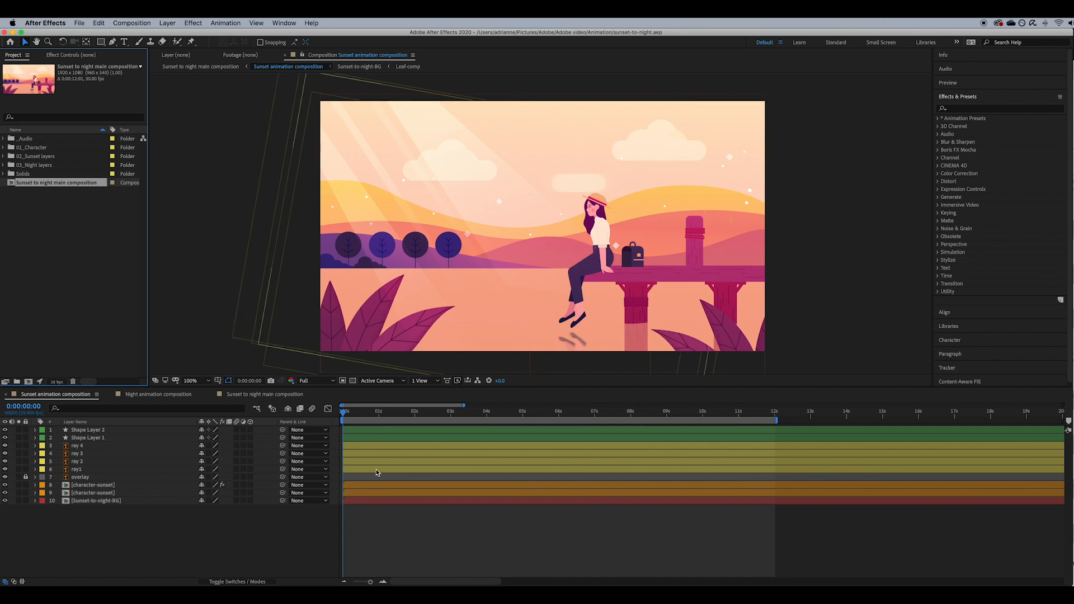
pyautogui.moveTo(391, 511)
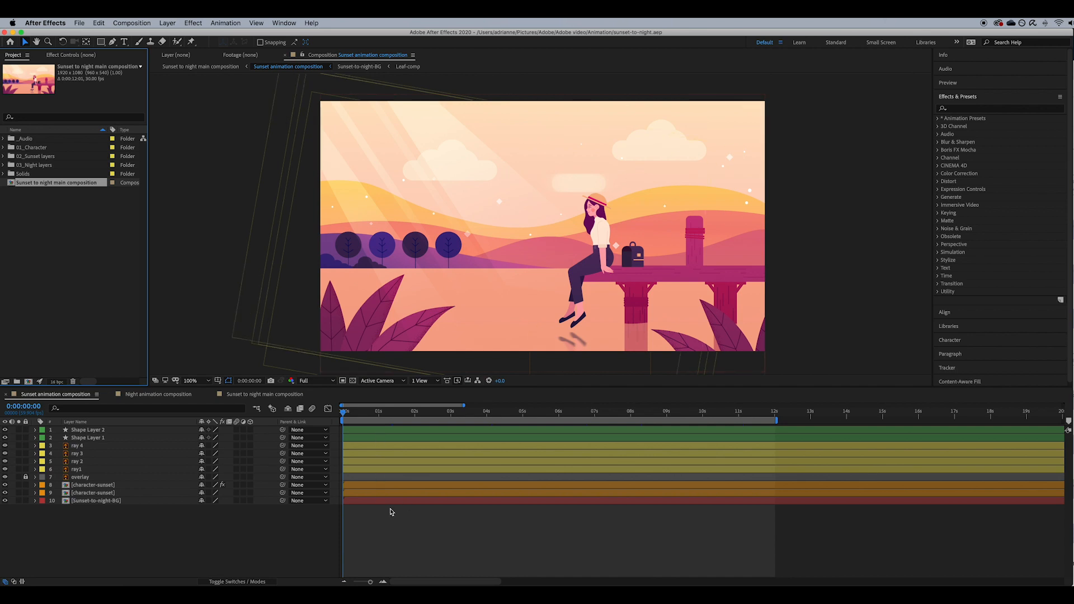
pyautogui.moveTo(504, 323)
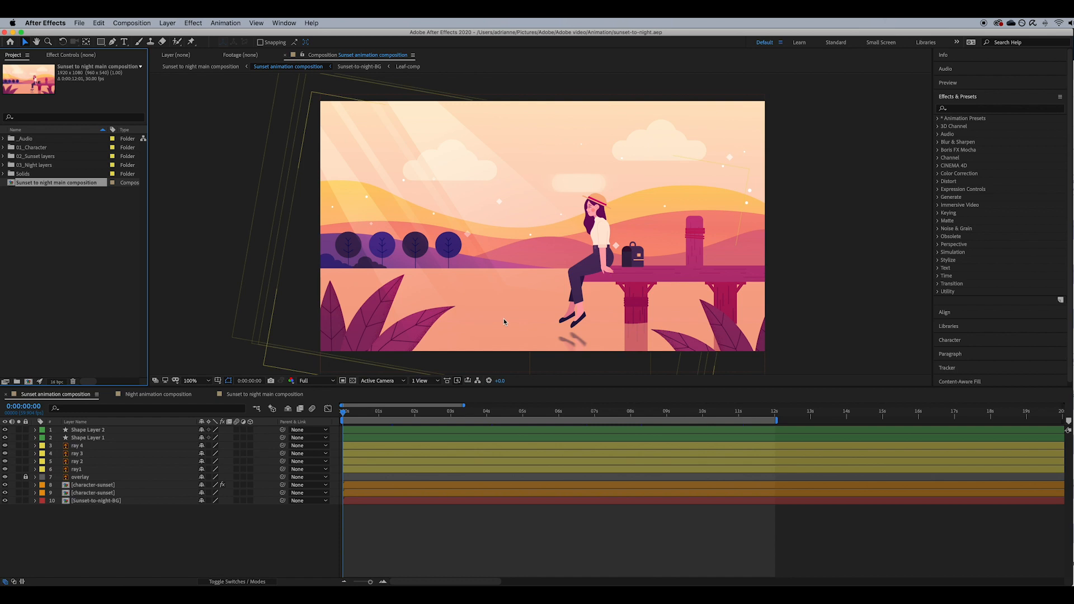
pyautogui.moveTo(342, 381)
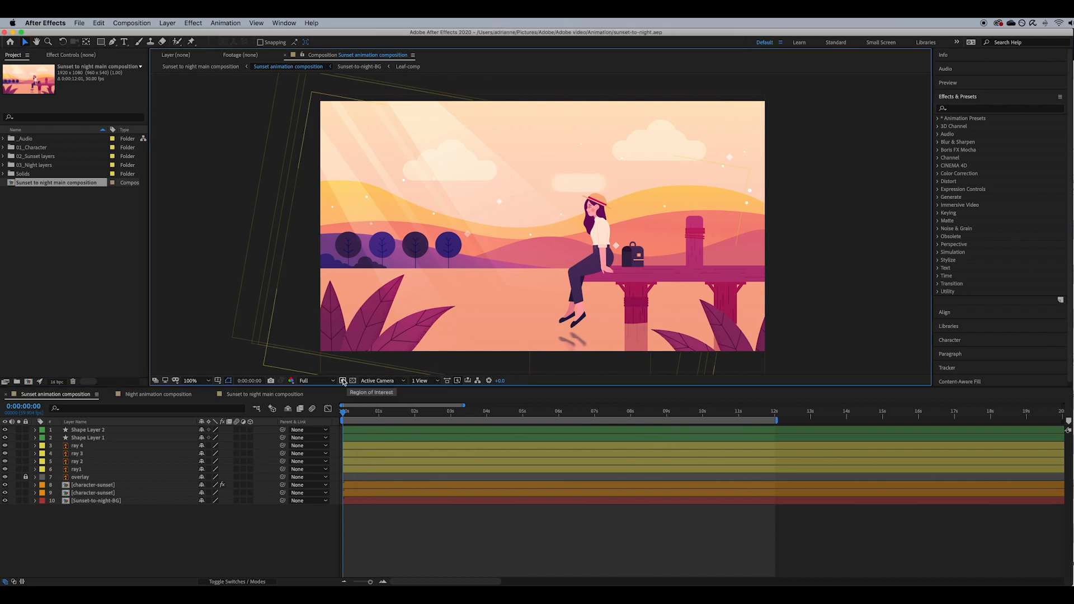
# Open Leaf-comp to view leaf2's CC Bend It bend keyframes.
pyautogui.click(314, 380)
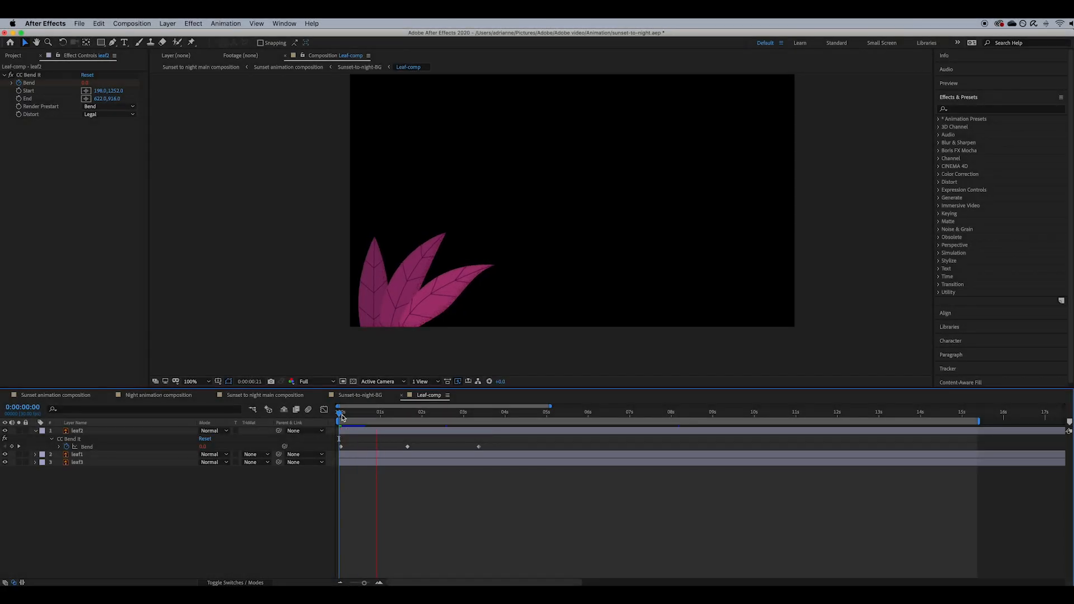
# Search Effects & Presets for 'cc bend' and select the leaf's animated Bend property.
pyautogui.click(460, 412)
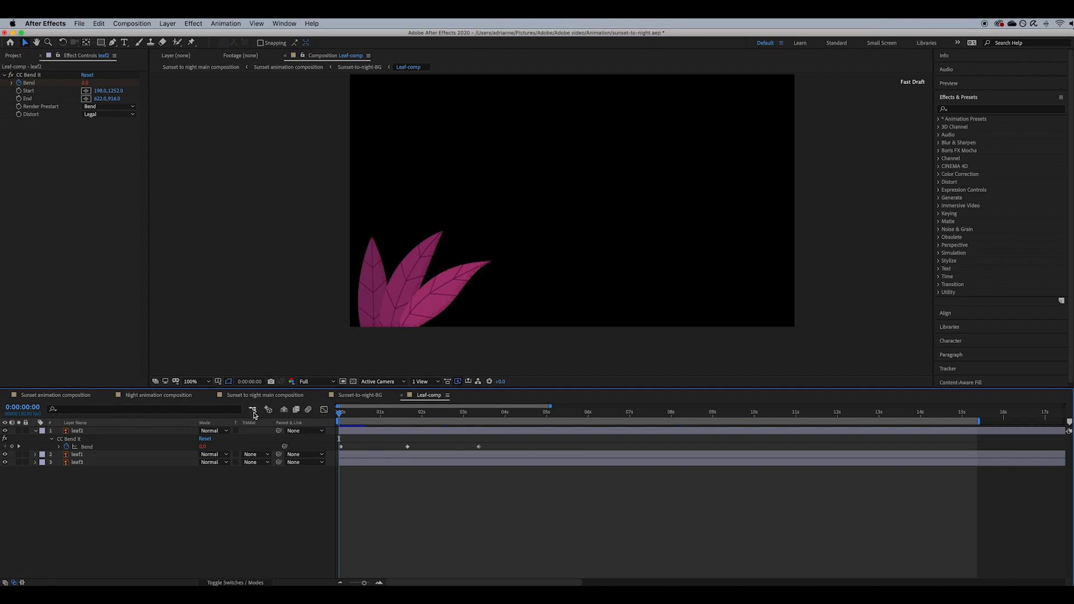
pyautogui.click(959, 97)
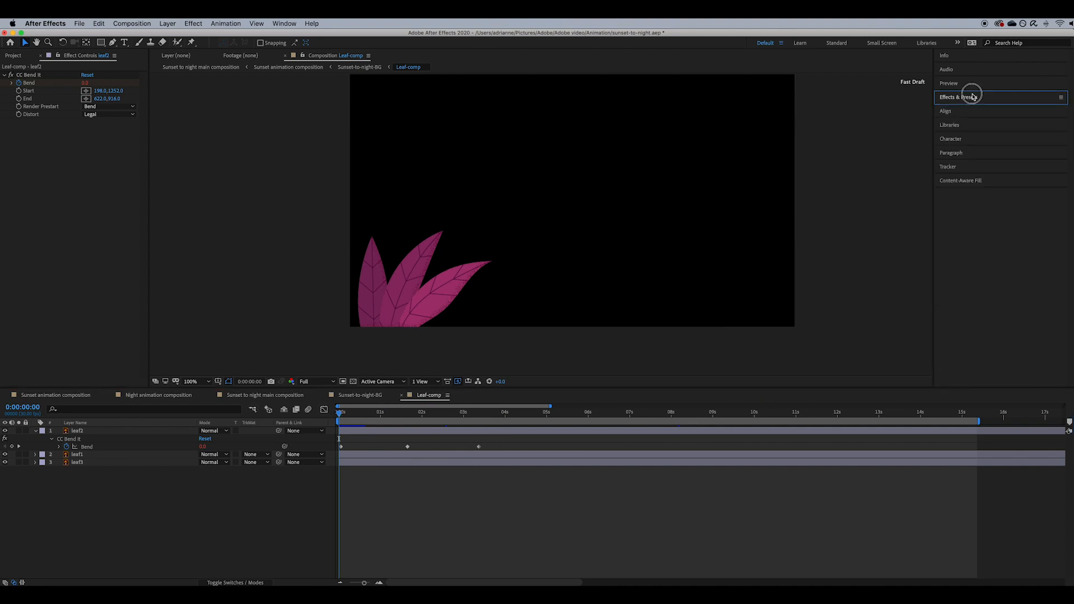
pyautogui.click(959, 97)
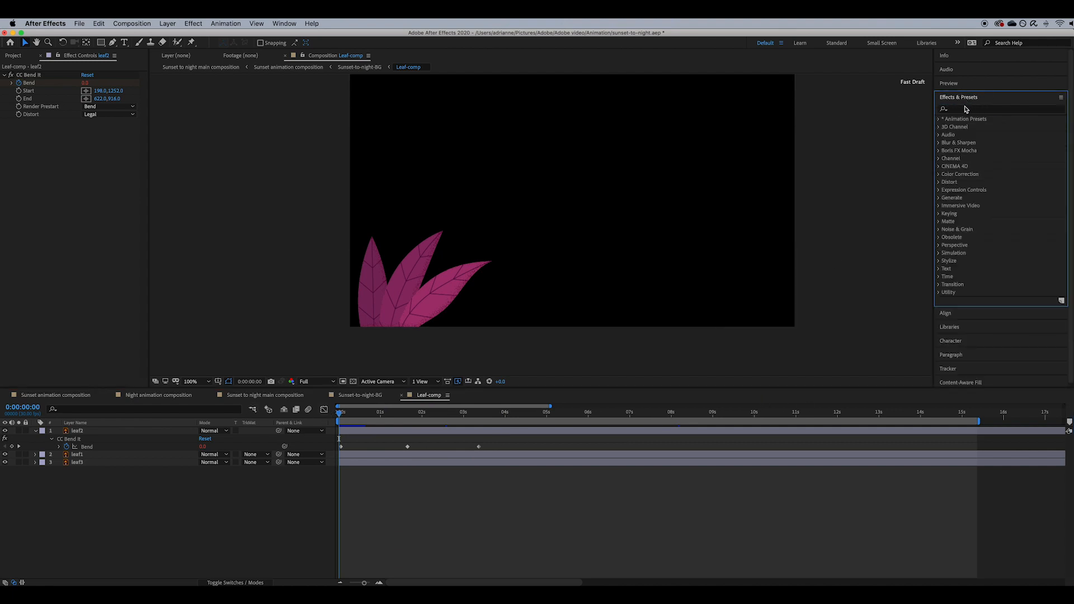
pyautogui.click(987, 109)
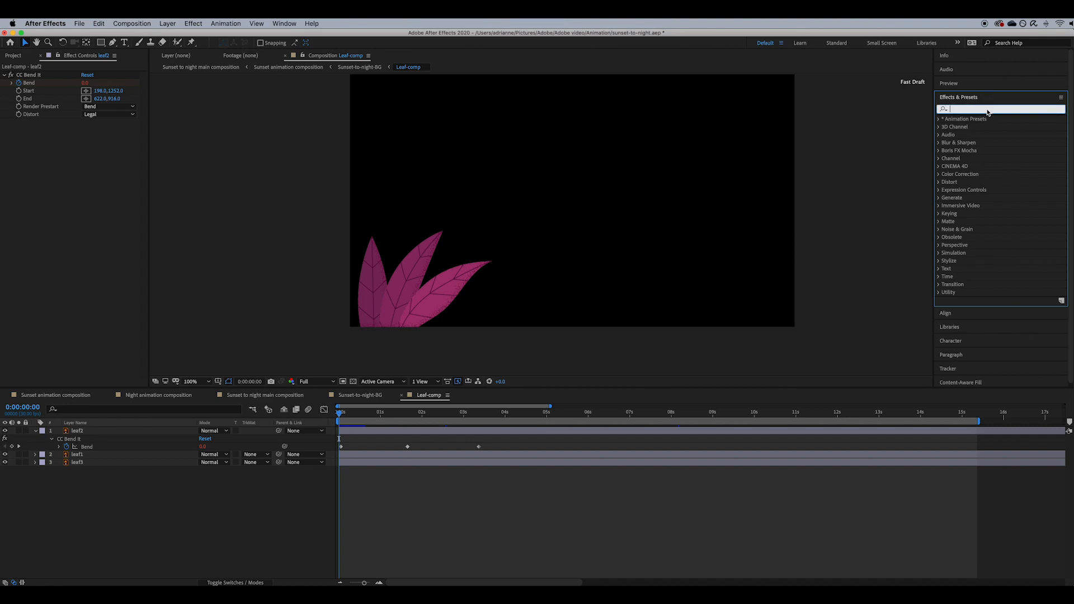
pyautogui.write('cc bend')
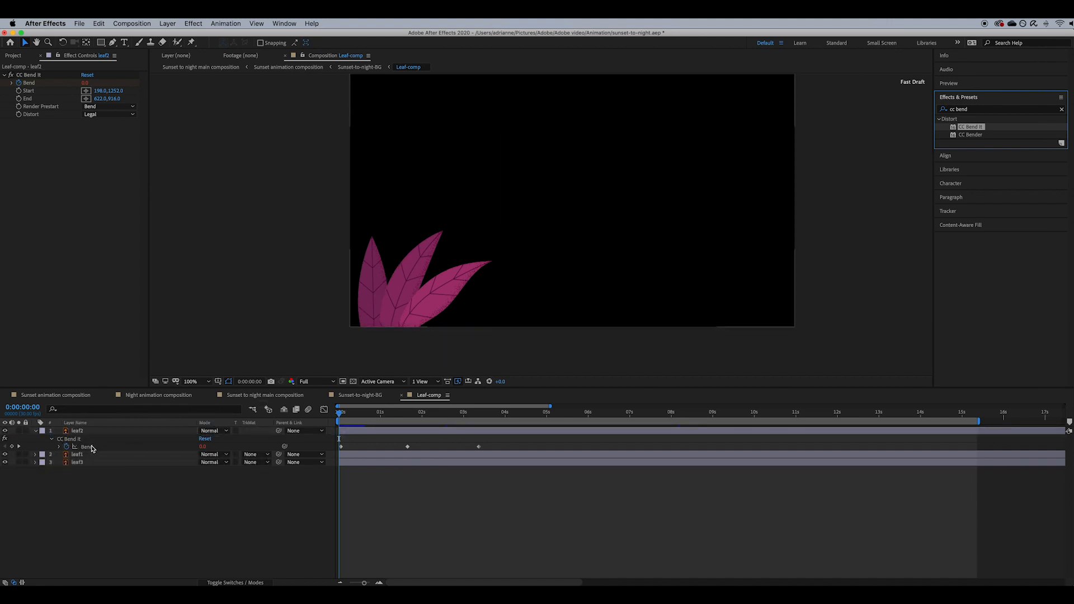
pyautogui.click(77, 430)
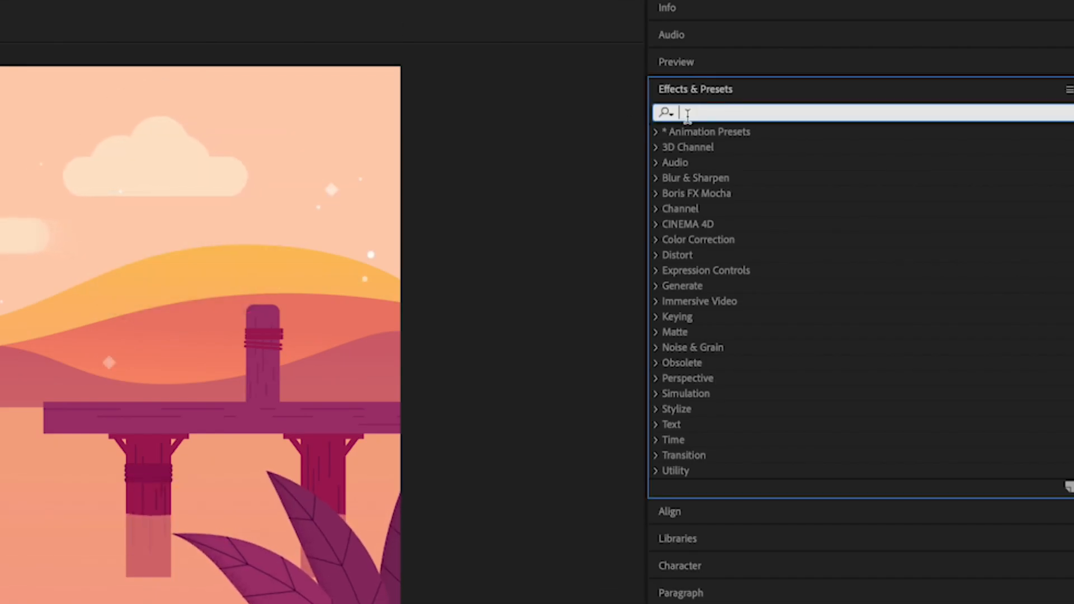
# Search effects for 'wave warp' to see the sea 2 ripple, then search 'light'.
pyautogui.write('wave wa')
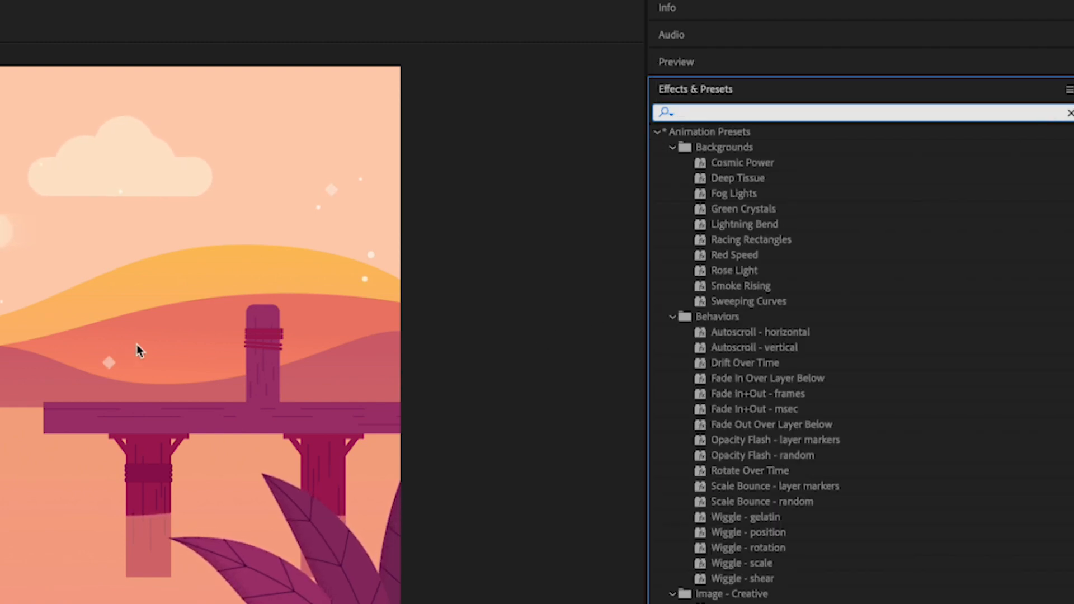
pyautogui.moveTo(837, 244)
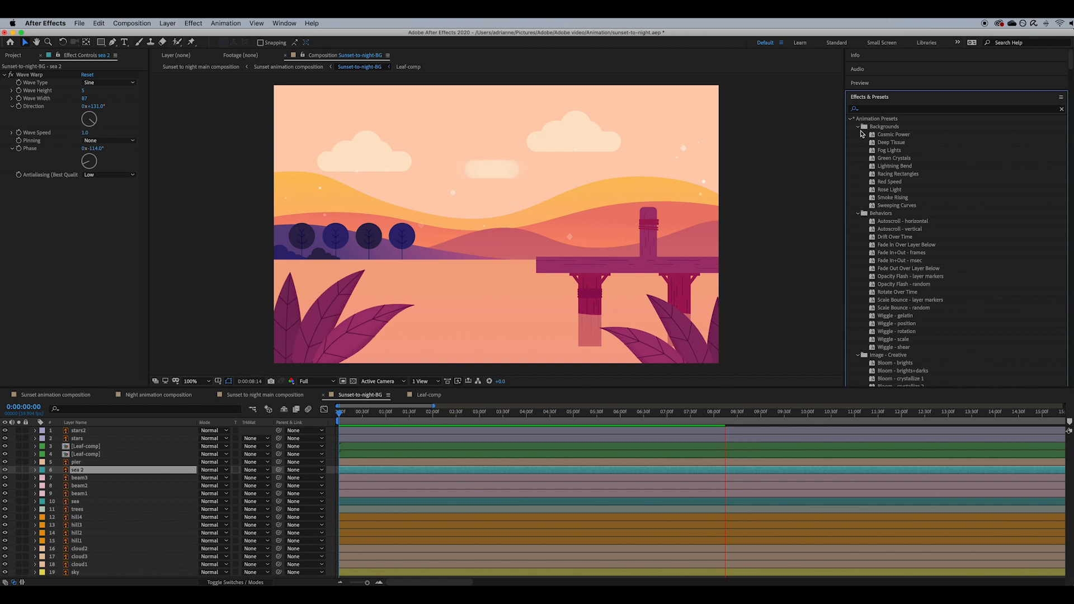
pyautogui.click(860, 127)
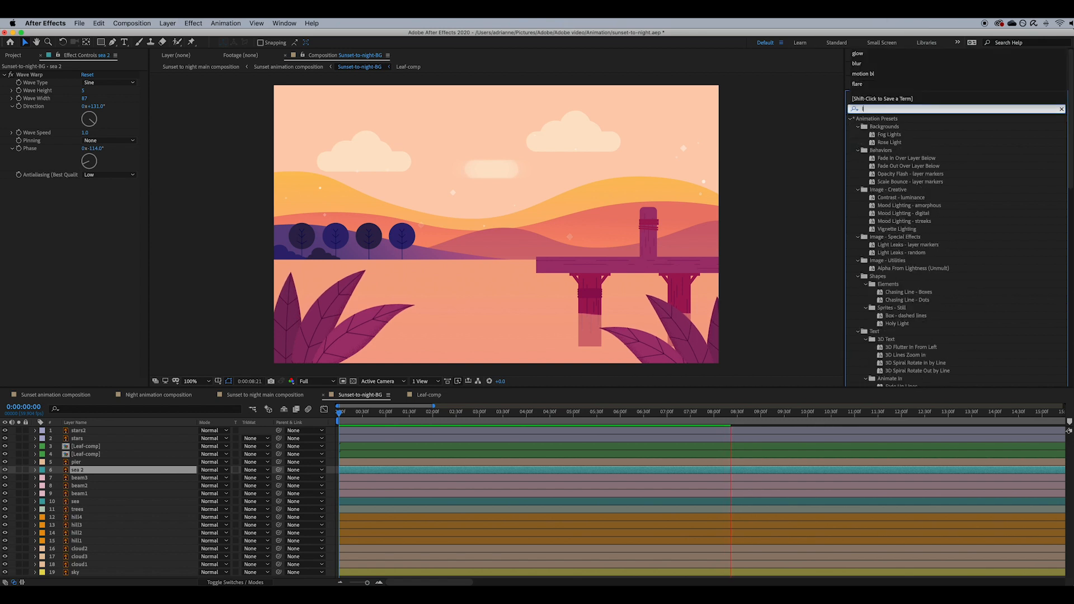
pyautogui.write('light')
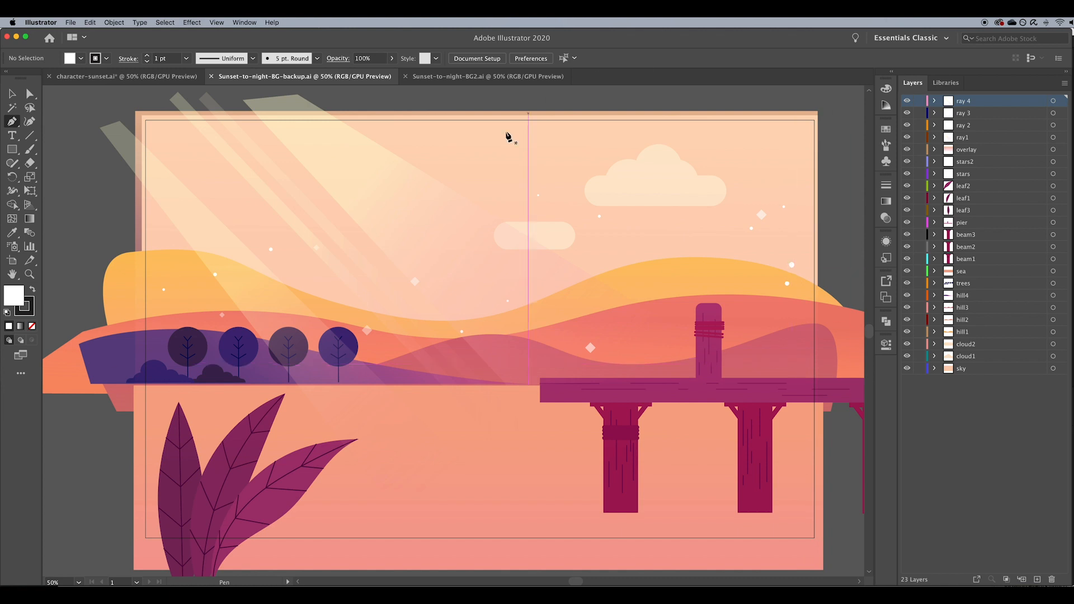
# Save the night background over Sunset-to-night-BG.ai, replacing the original, and return to After Effects.
pyautogui.click(488, 77)
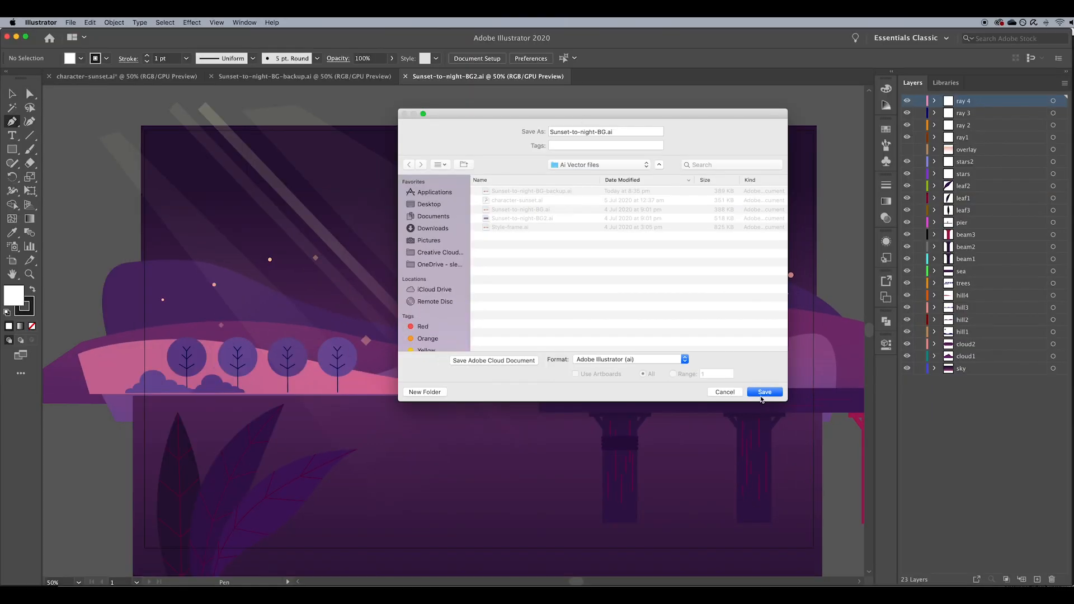
pyautogui.click(765, 392)
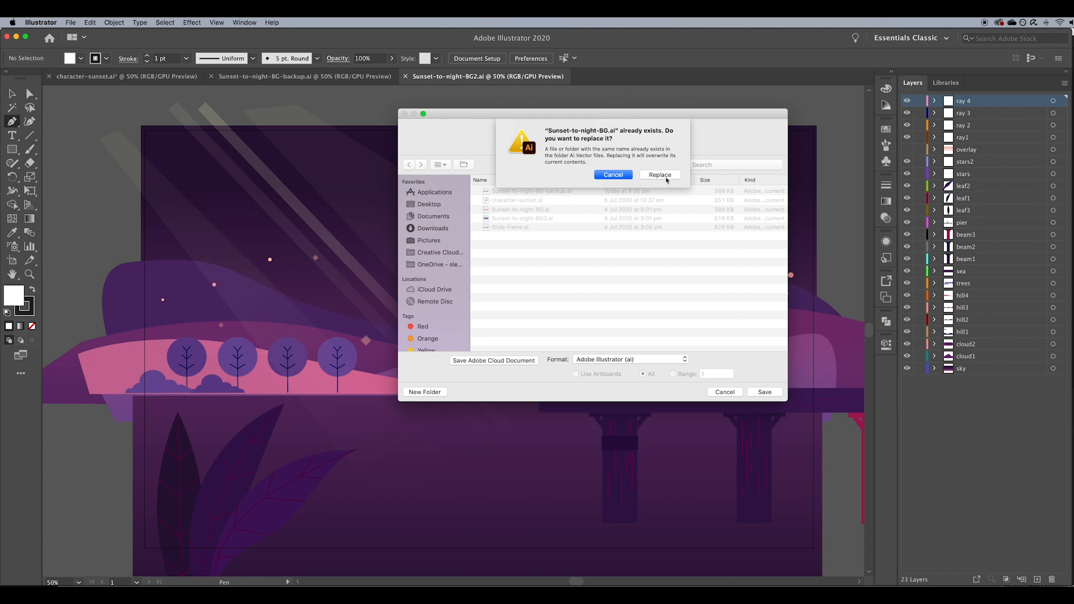
pyautogui.click(659, 175)
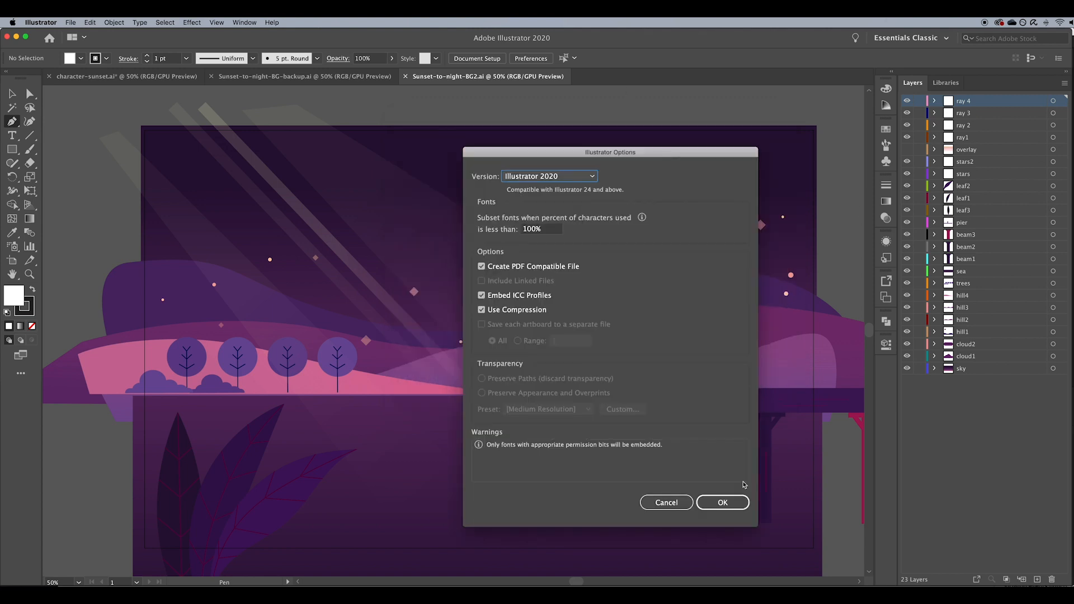
pyautogui.click(722, 502)
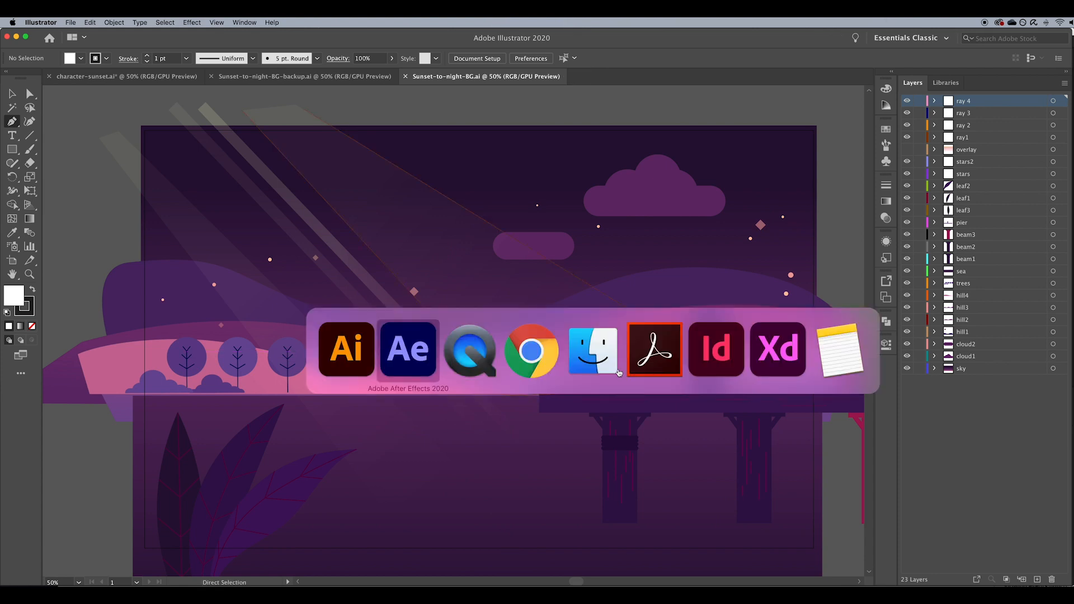
pyautogui.click(408, 350)
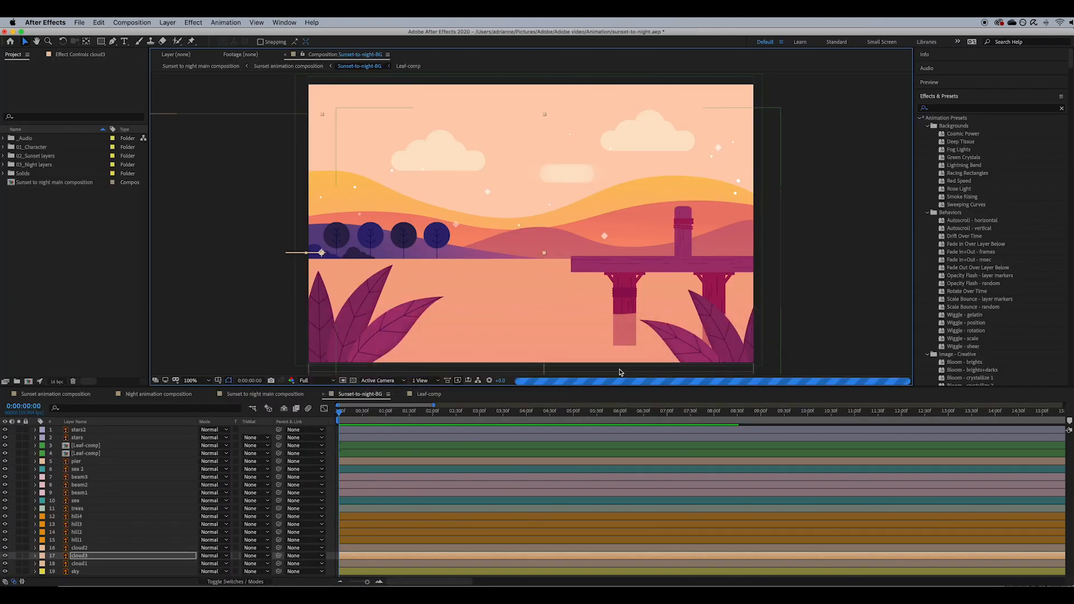